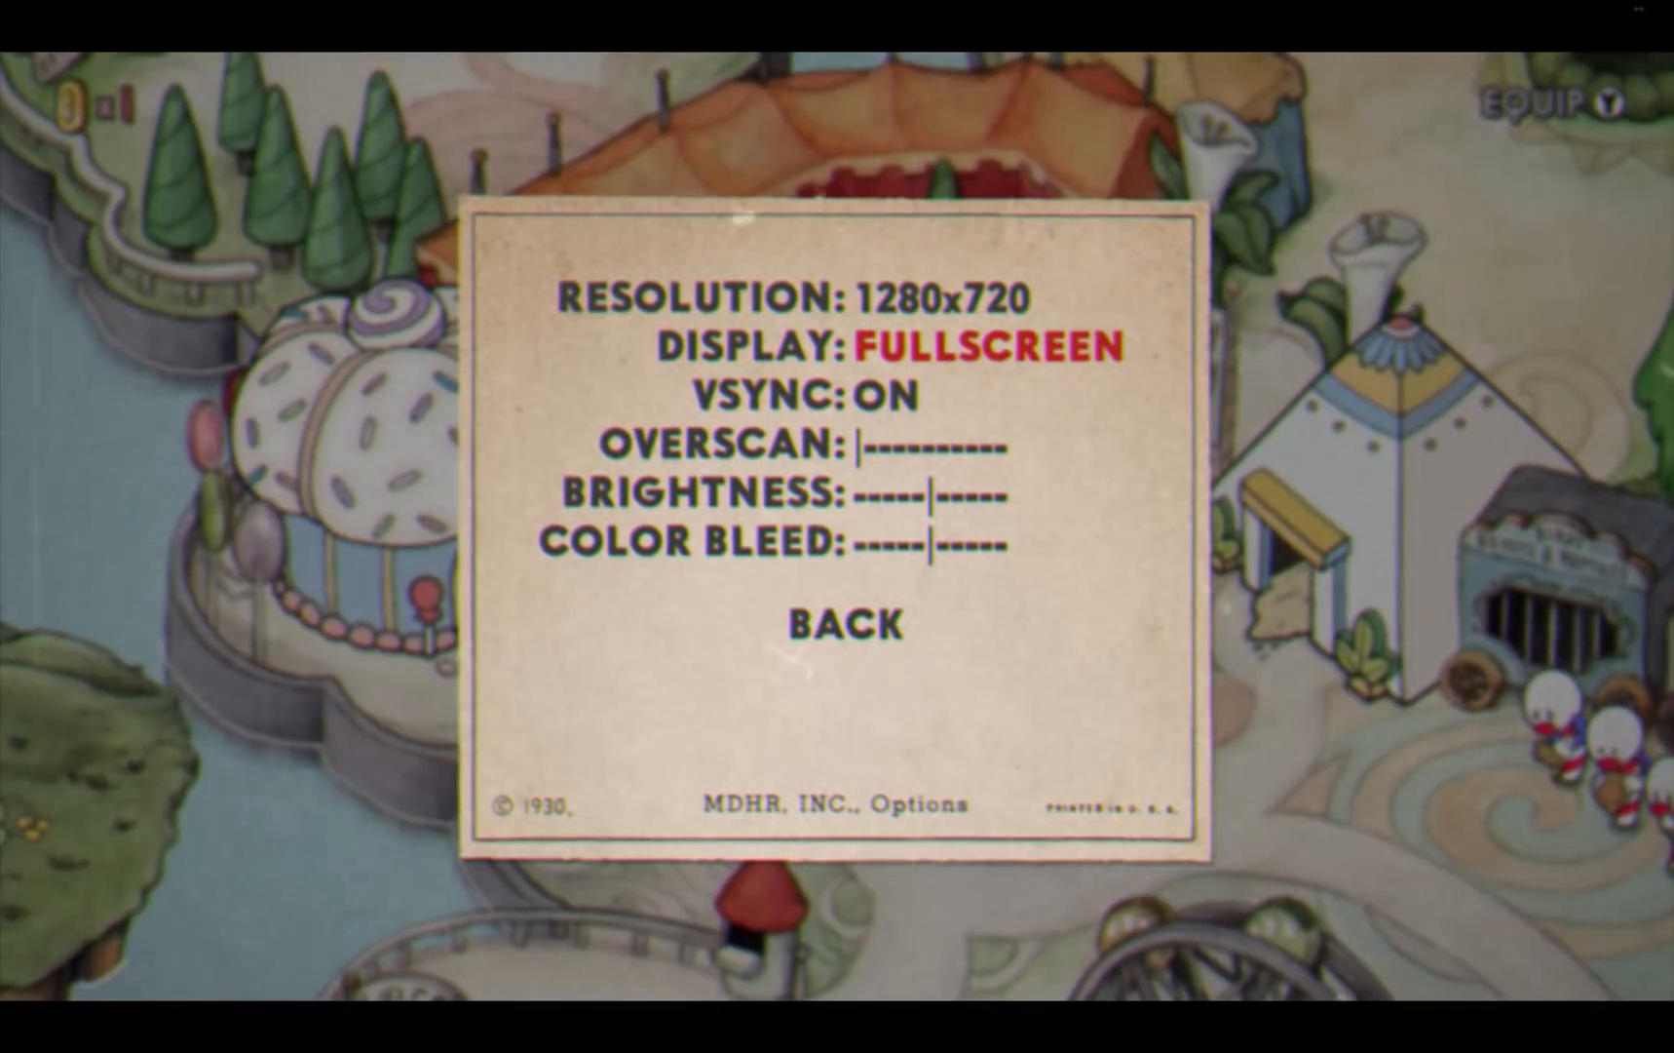
Leave the Options menu via BACK, keeping 1280x720 Fullscreen, and return to the overworld map.
{"action": "left_click", "coordinate": [849, 624]}
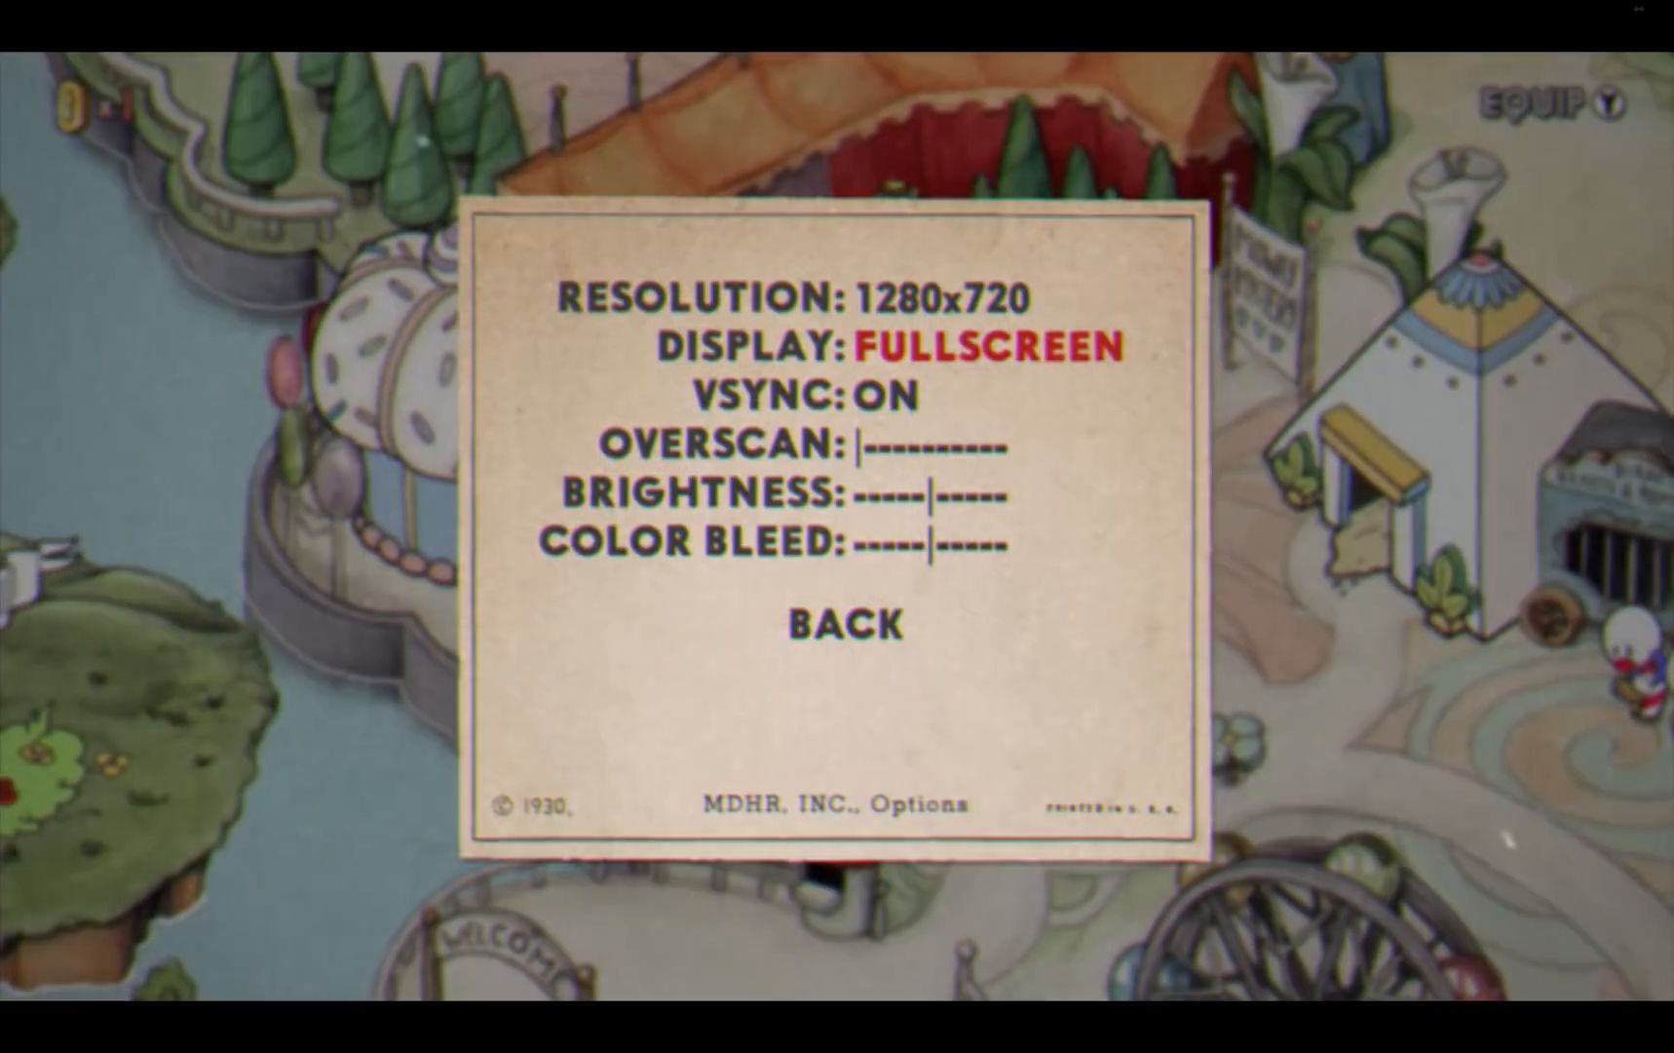
{"action": "left_click", "coordinate": [848, 624]}
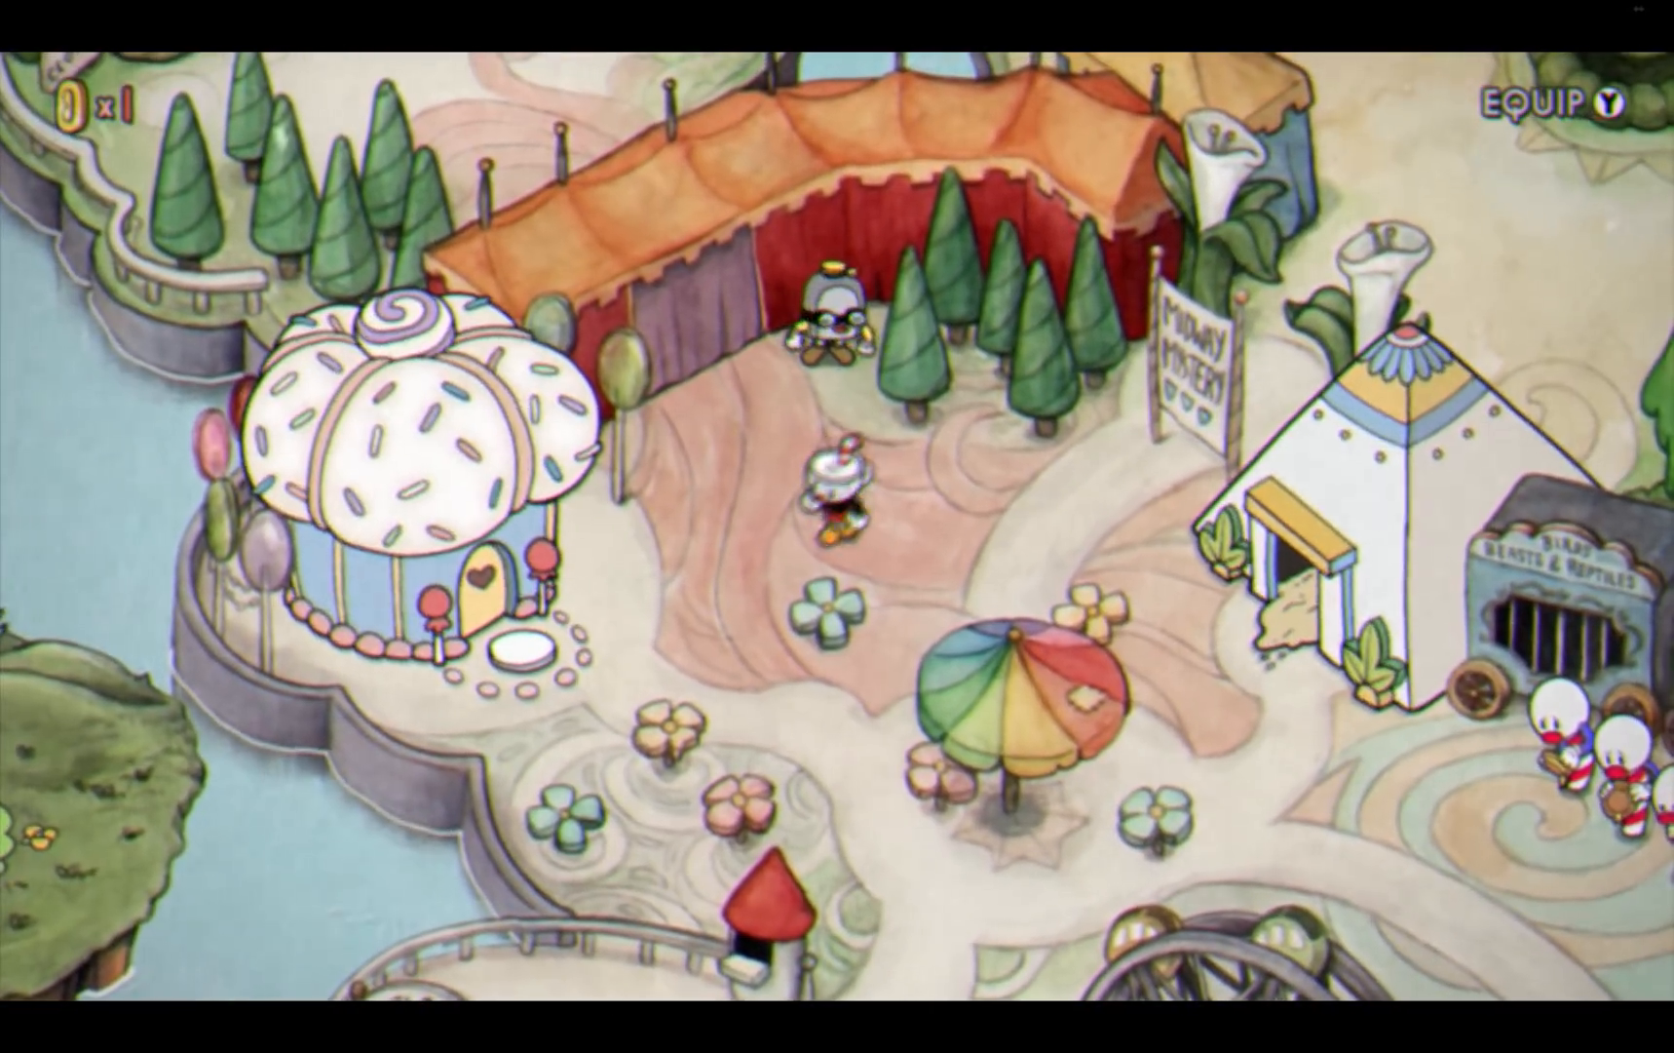